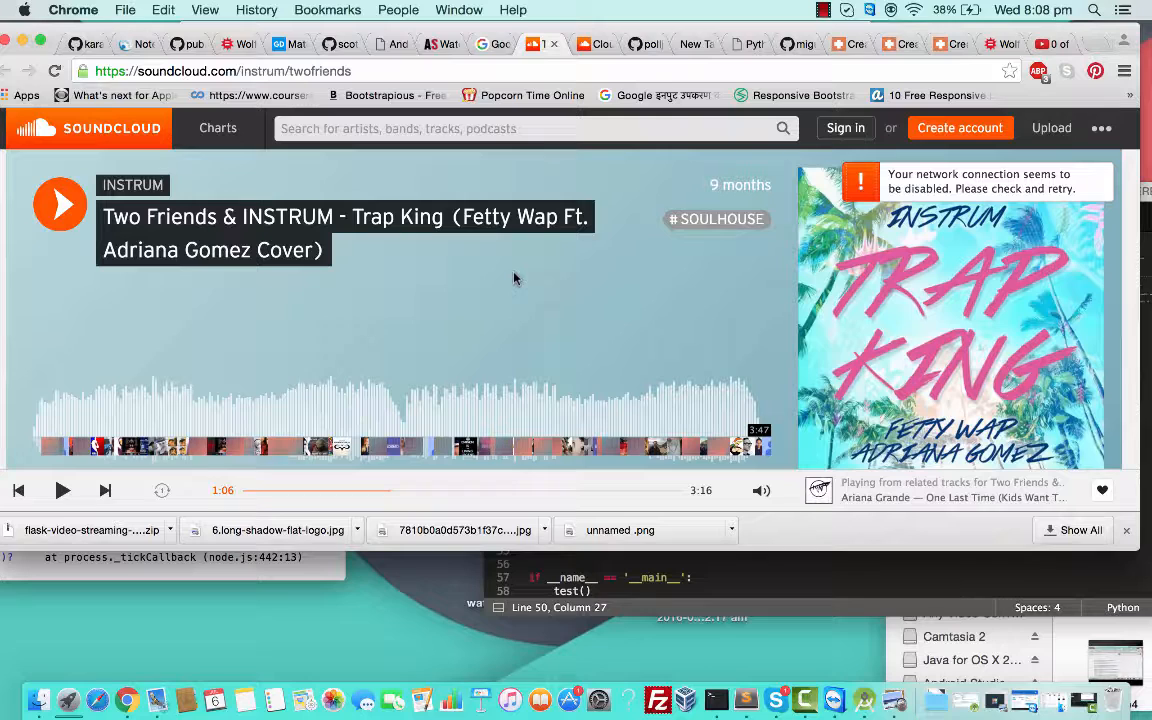
{"action": "mouse_move", "coordinate": [516, 280]}
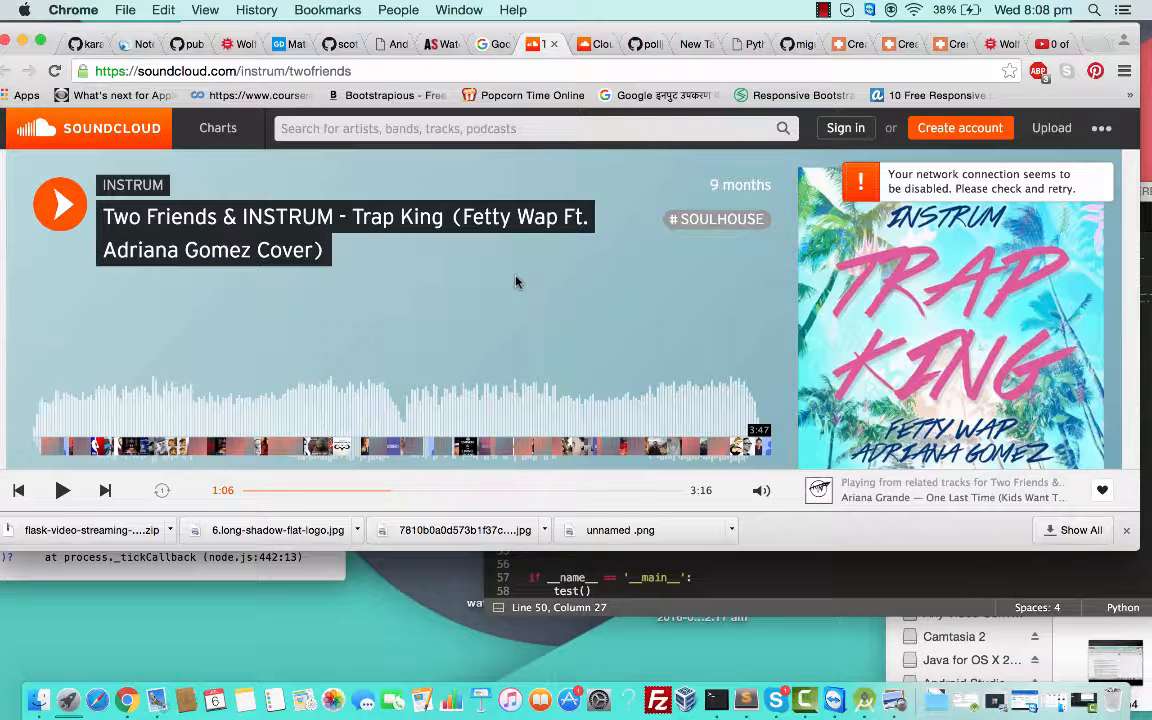
{"action": "mouse_move", "coordinate": [516, 76]}
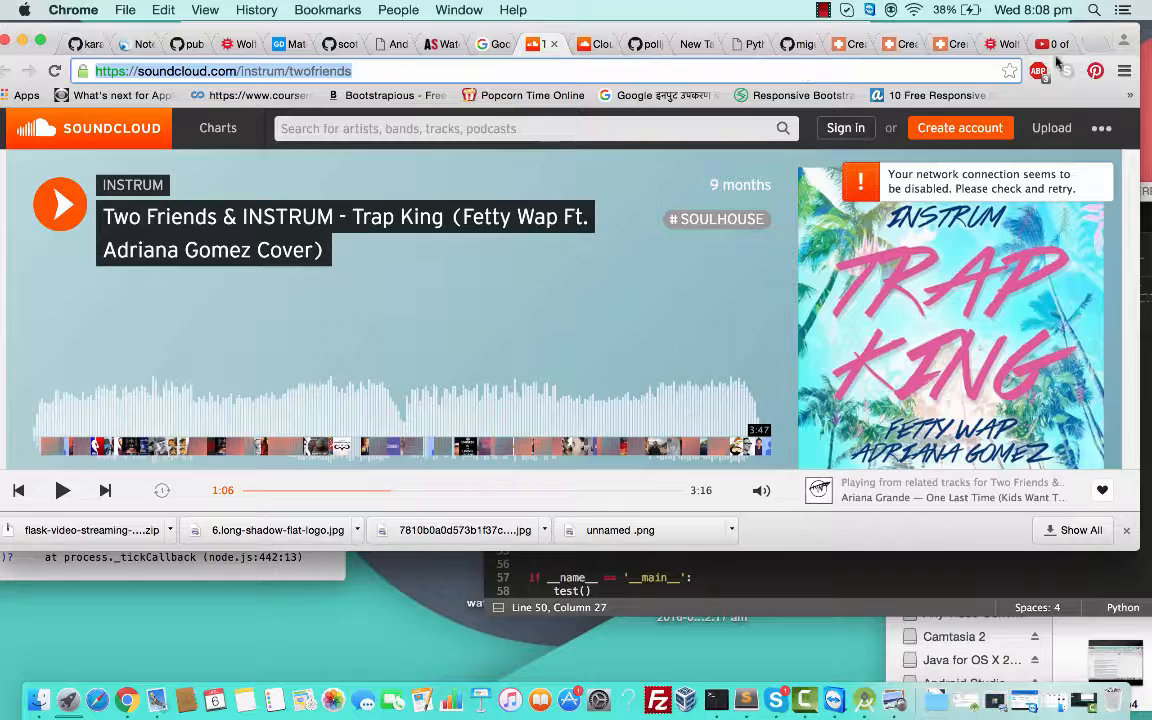
Leave the SoundCloud track page by opening a fresh Chrome tab on Google's homepage.
{"action": "left_click", "coordinate": [1048, 44]}
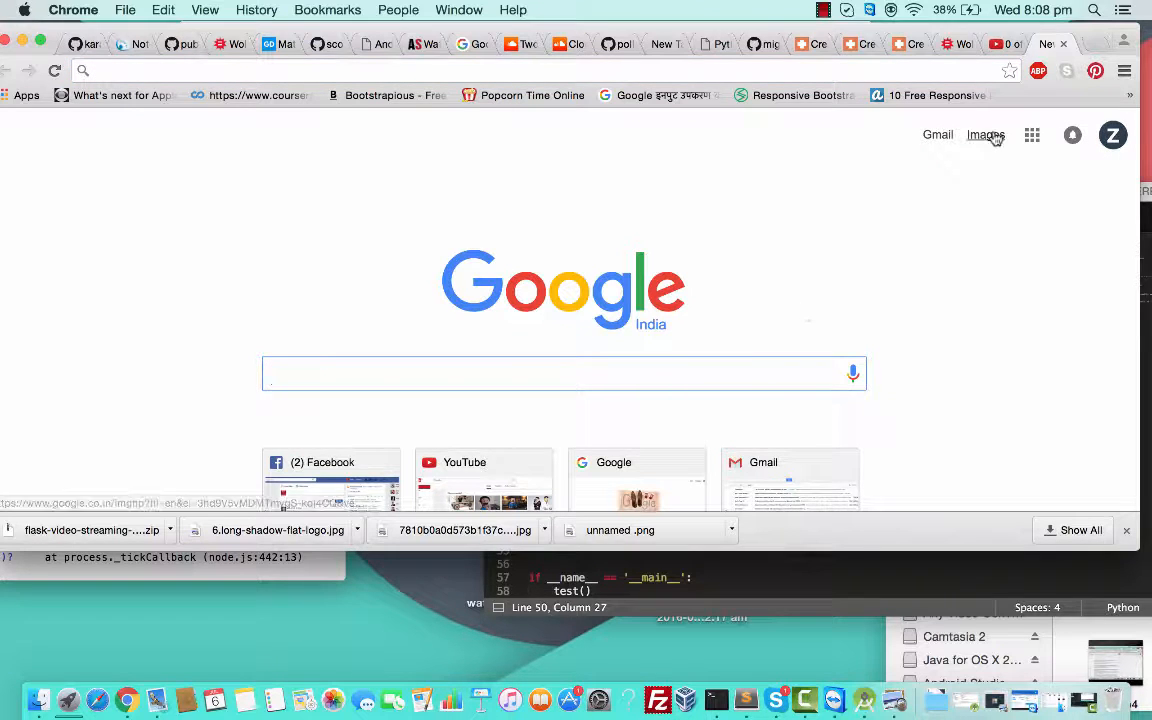
Search Google Images for 'shutterstock' and enlarge a beach sunrise stock photo from the results.
{"action": "left_click", "coordinate": [984, 136]}
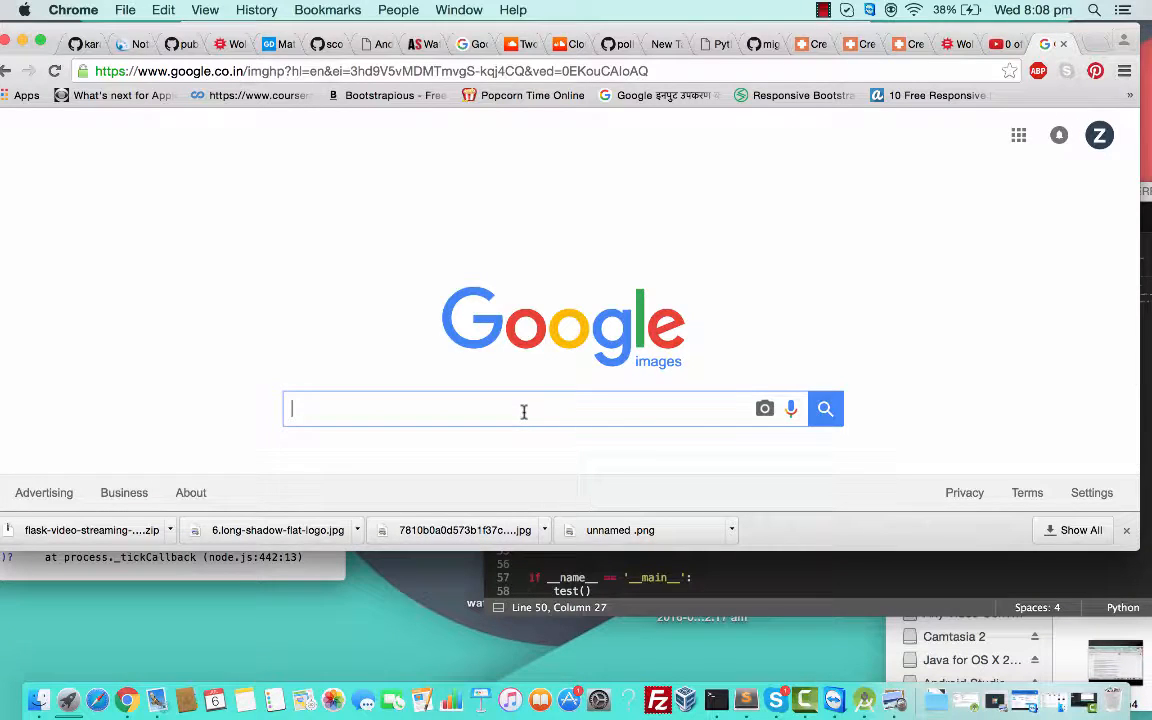
{"action": "type", "text": "shtters"}
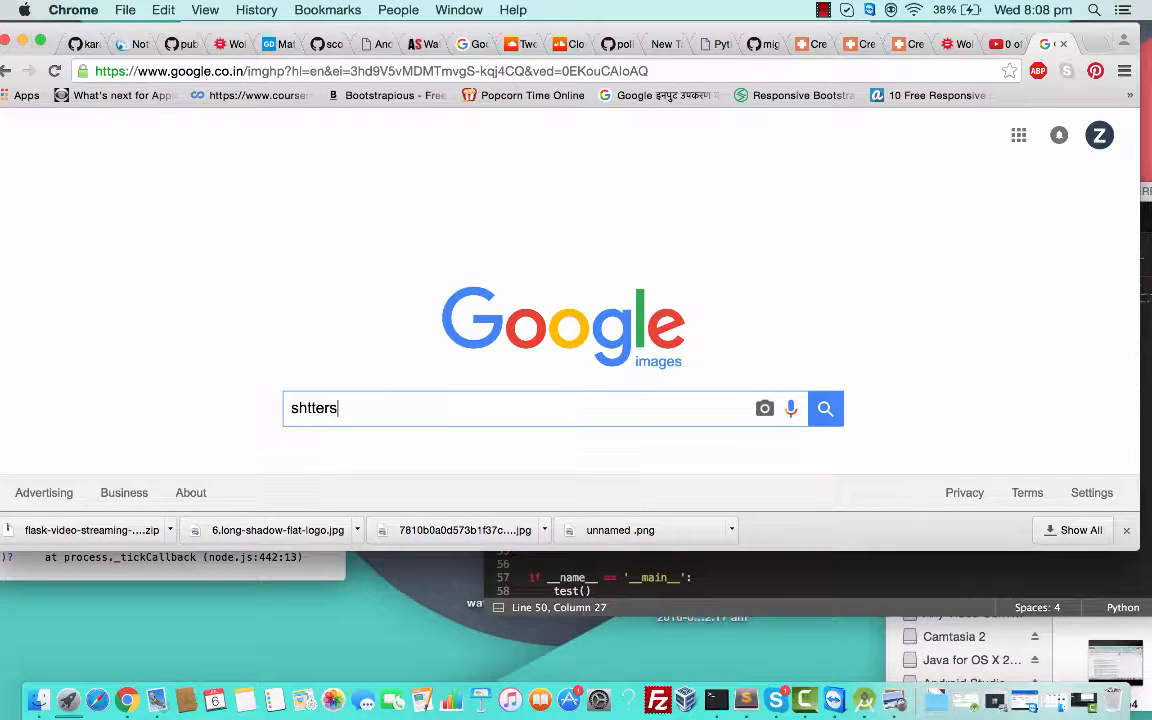
{"action": "type", "text": "shutter"}
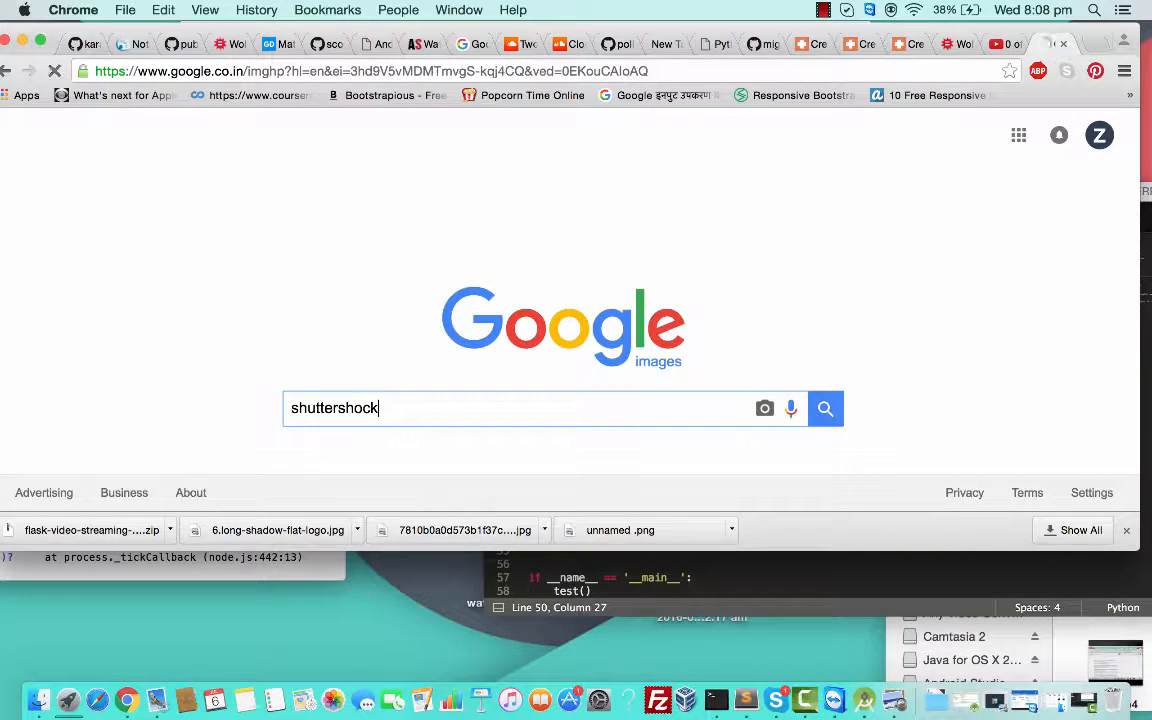
{"action": "left_click", "coordinate": [824, 408]}
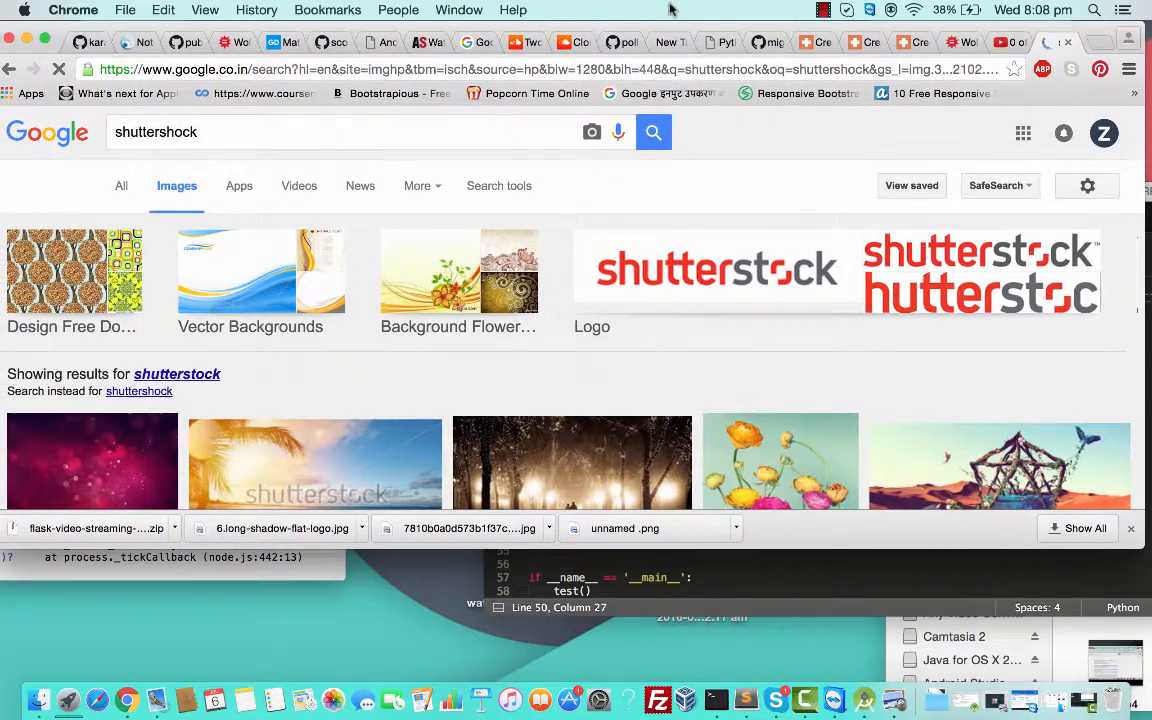
{"action": "scroll", "scroll_direction": "down", "scroll_amount": 3}
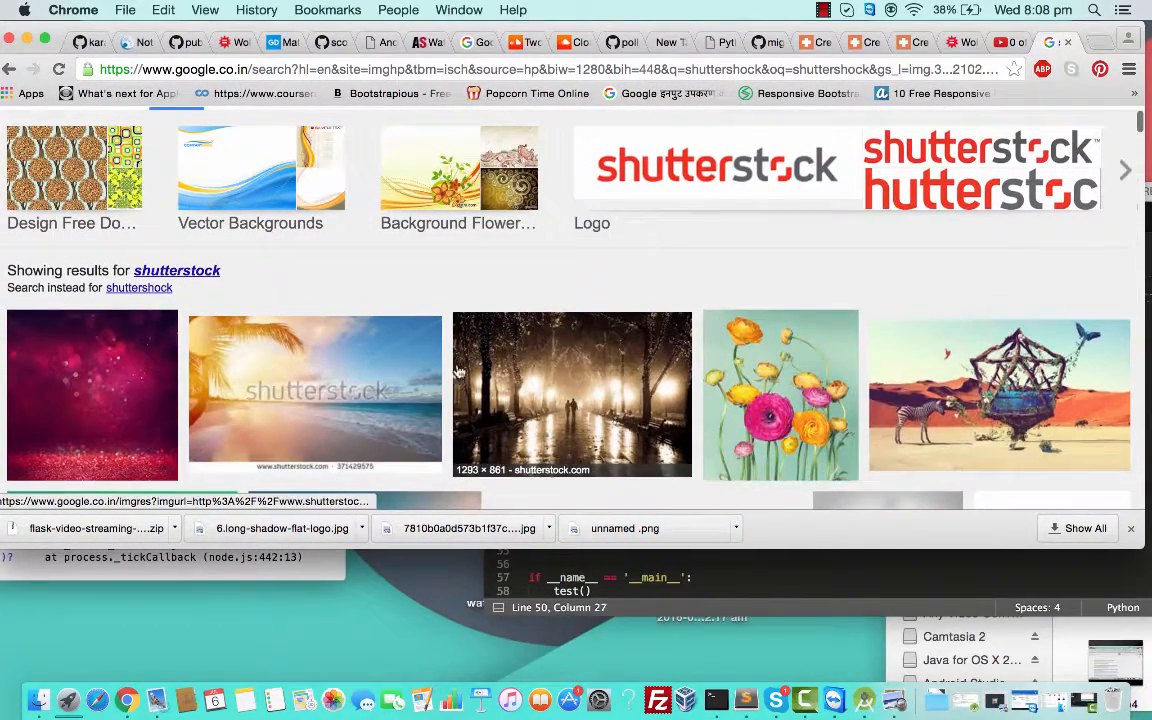
{"action": "left_click", "coordinate": [316, 392]}
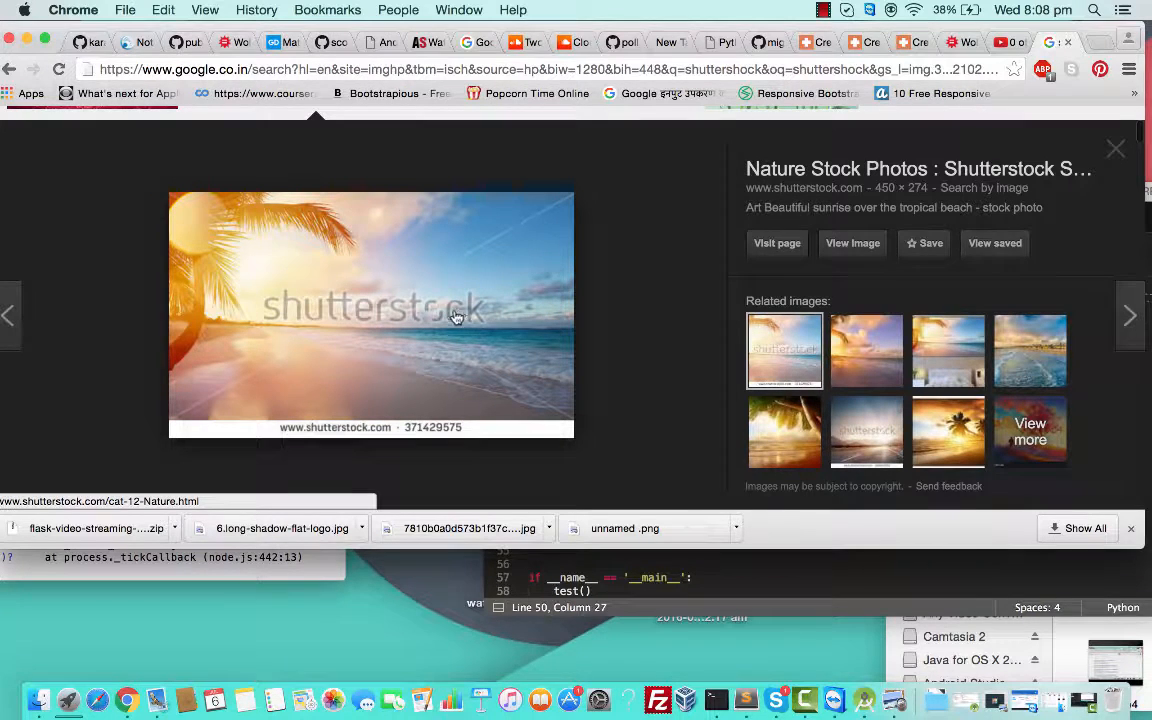
{"action": "mouse_move", "coordinate": [312, 316]}
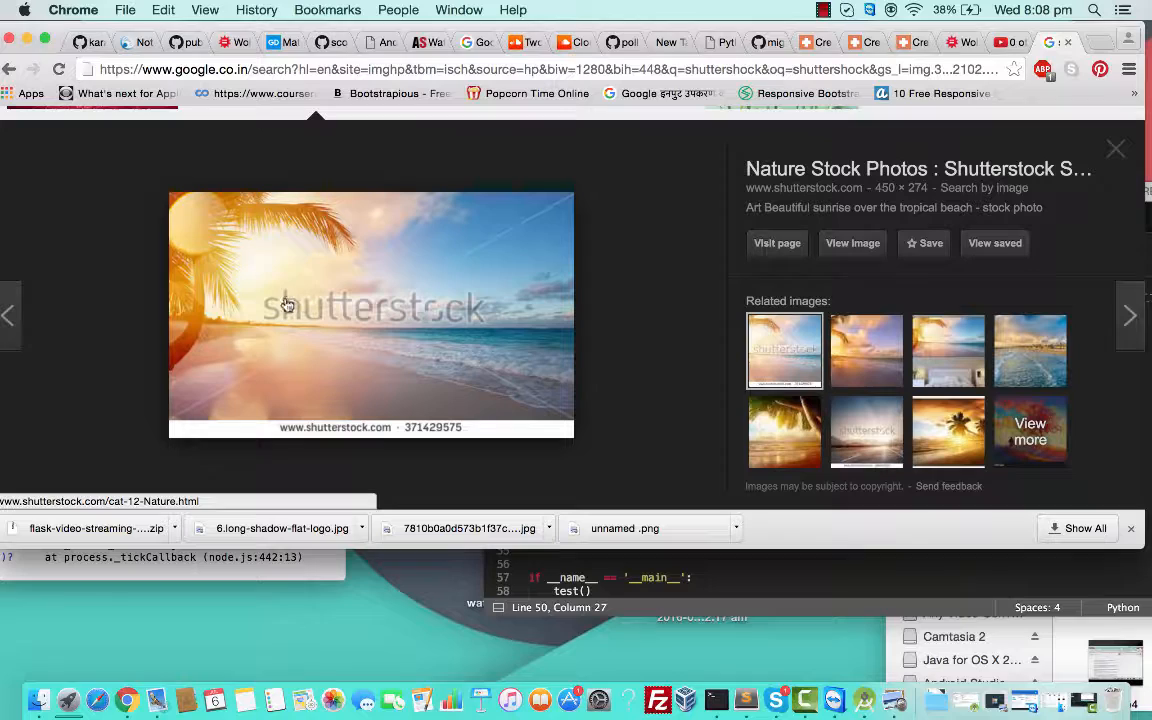
{"action": "mouse_move", "coordinate": [354, 340]}
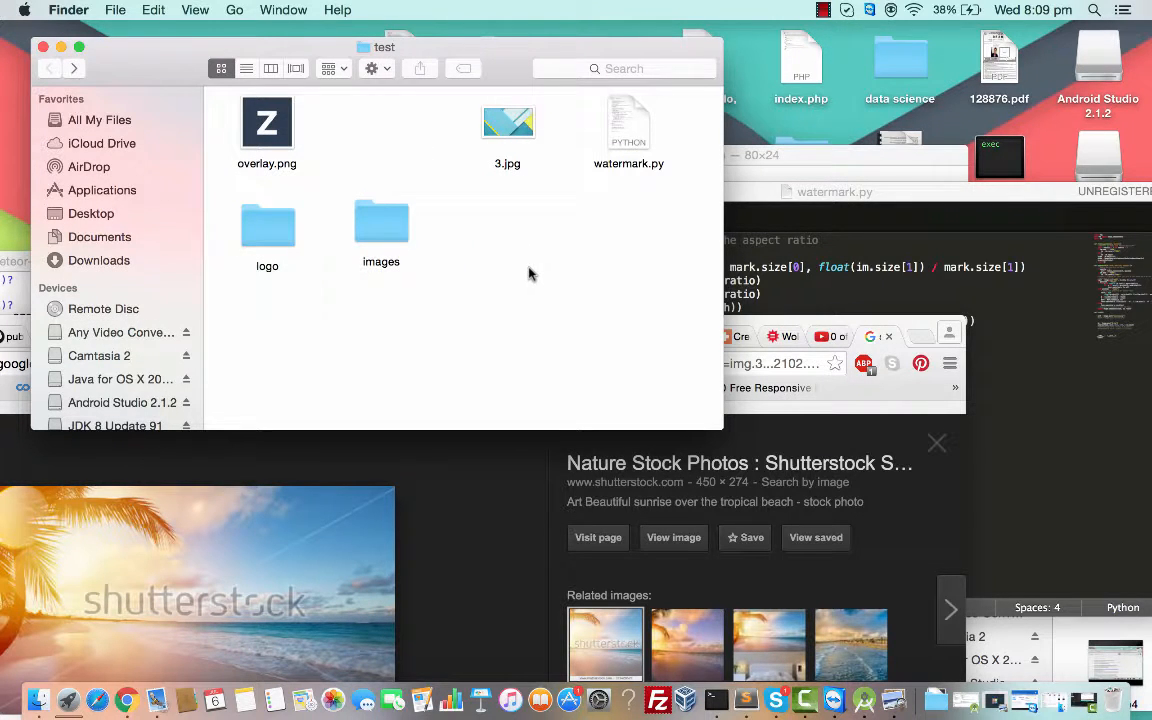
{"action": "mouse_move", "coordinate": [518, 272]}
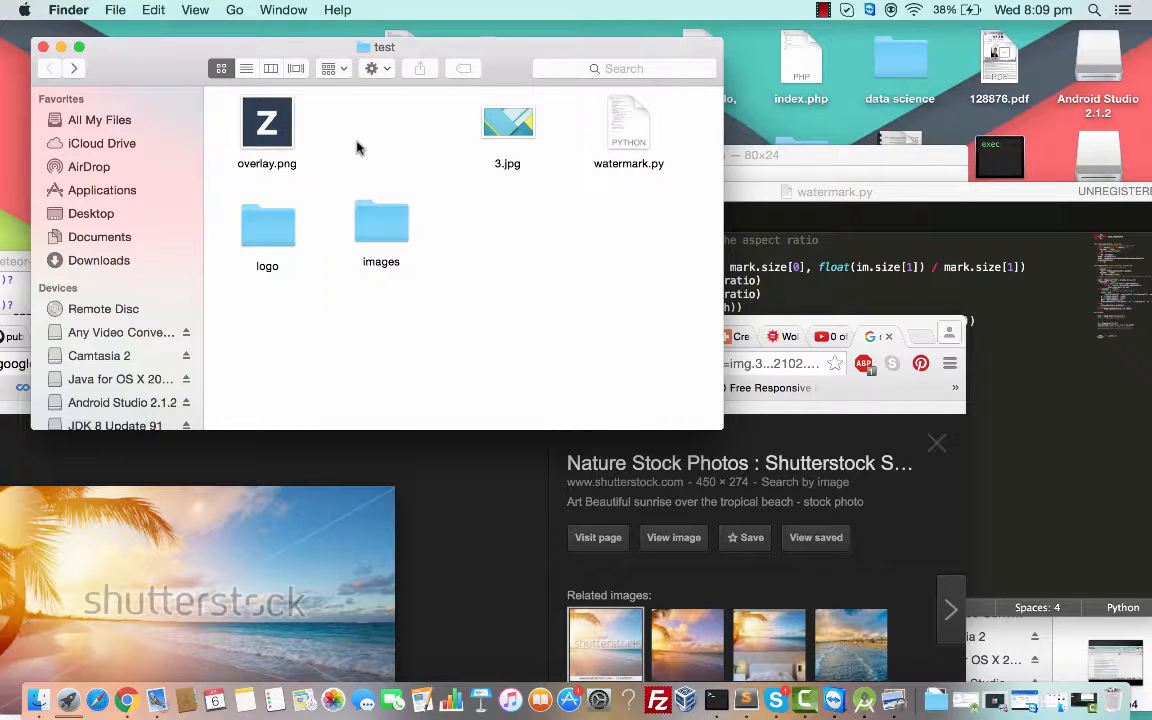
{"action": "left_click", "coordinate": [266, 122]}
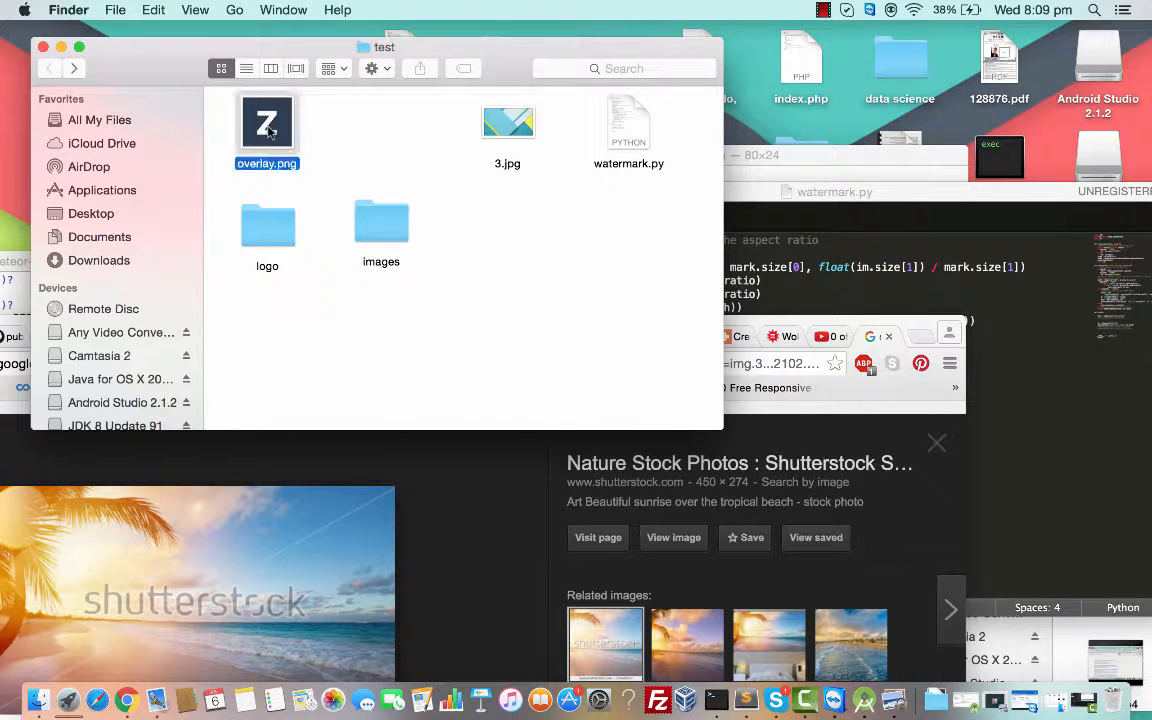
{"action": "double_click", "coordinate": [268, 120]}
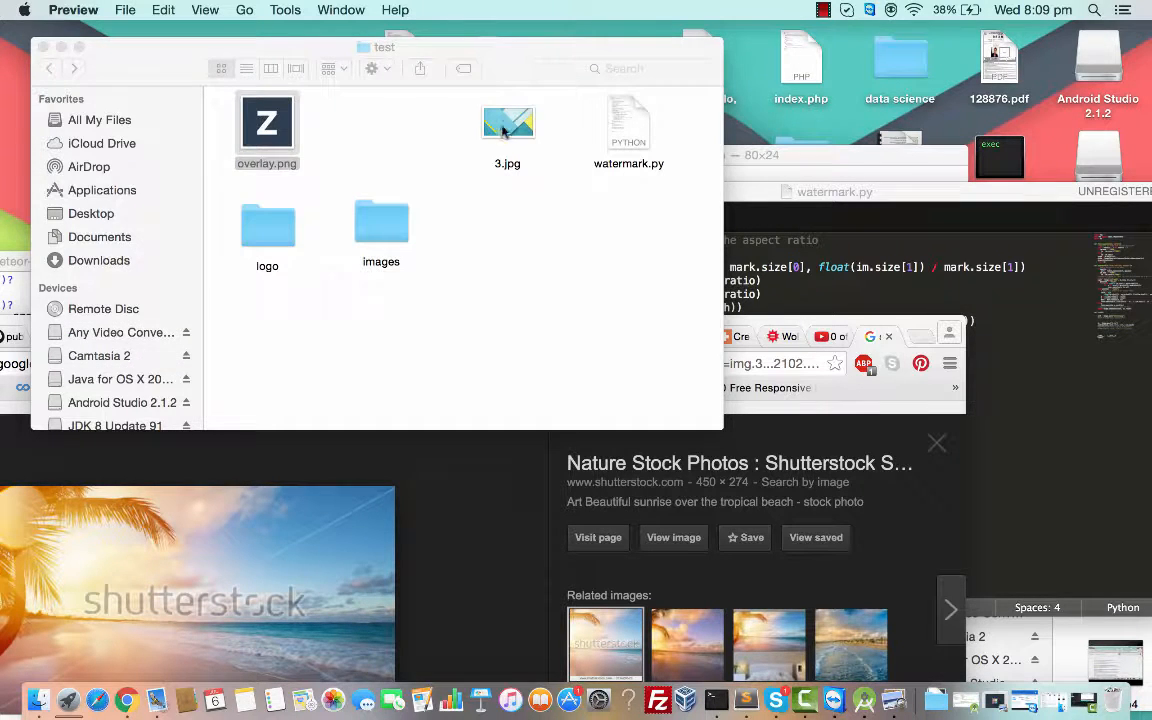
{"action": "double_click", "coordinate": [508, 122]}
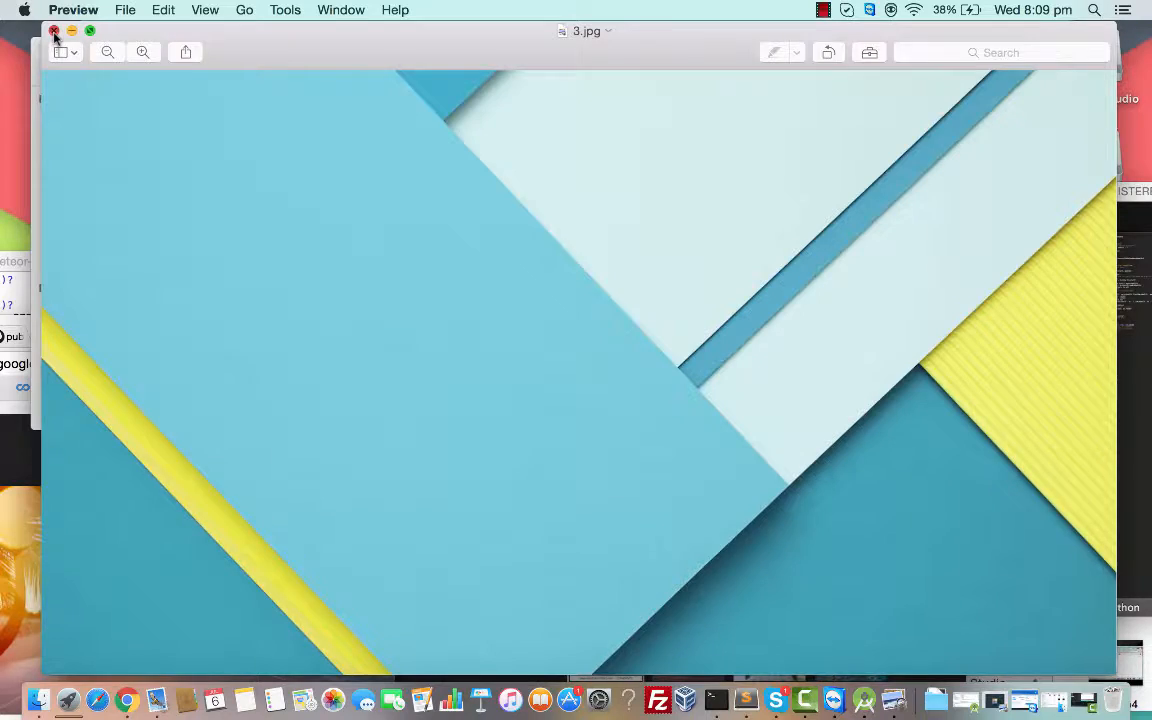
{"action": "left_click", "coordinate": [56, 32]}
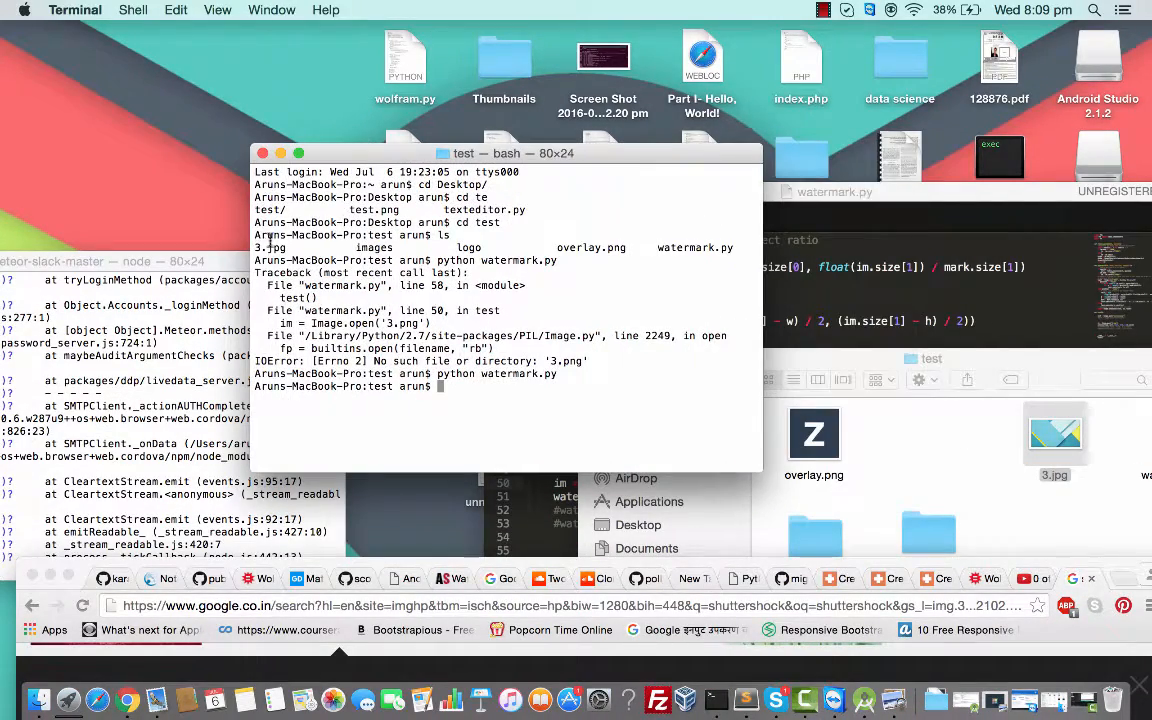
Run 'python watermark.py' so Preview shows the background with the Z logo overlaid.
{"action": "type", "text": "python watermark.py"}
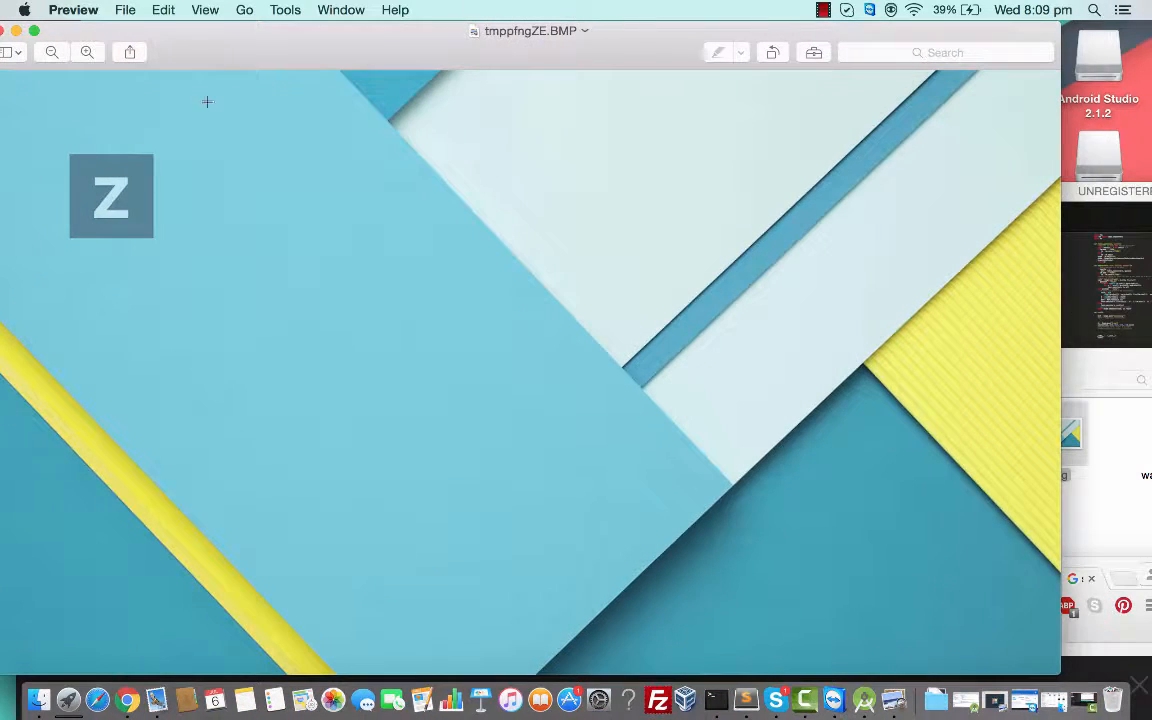
{"action": "mouse_move", "coordinate": [96, 146]}
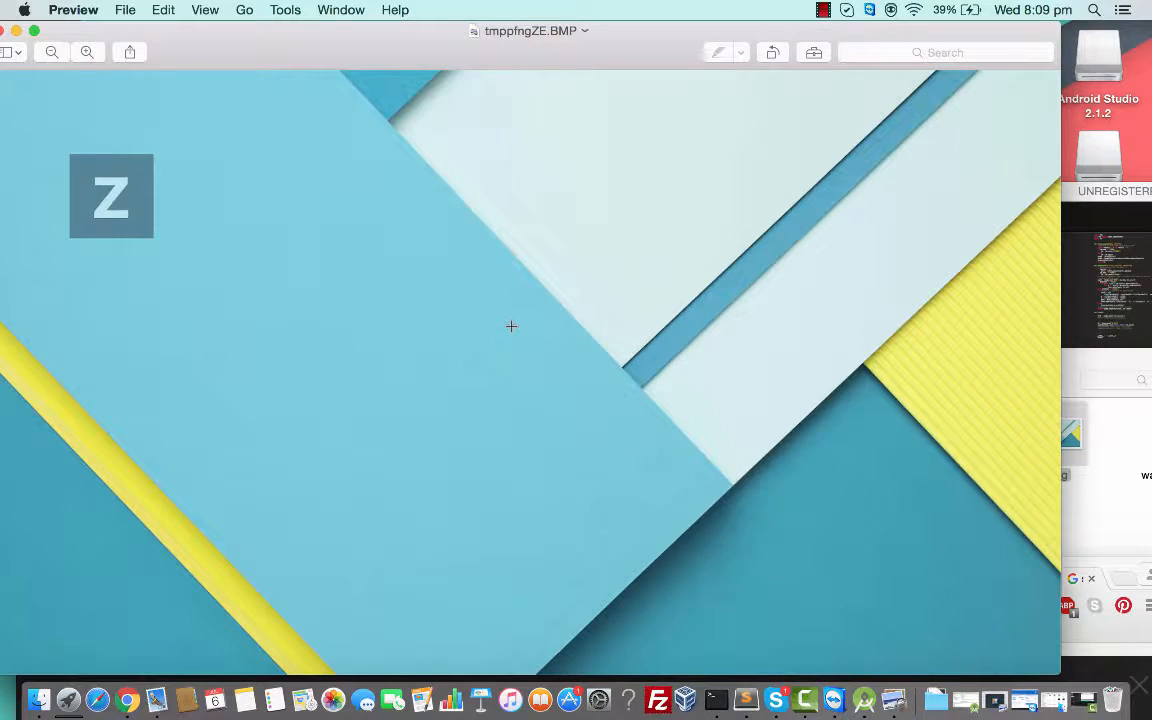
{"action": "mouse_move", "coordinate": [292, 250]}
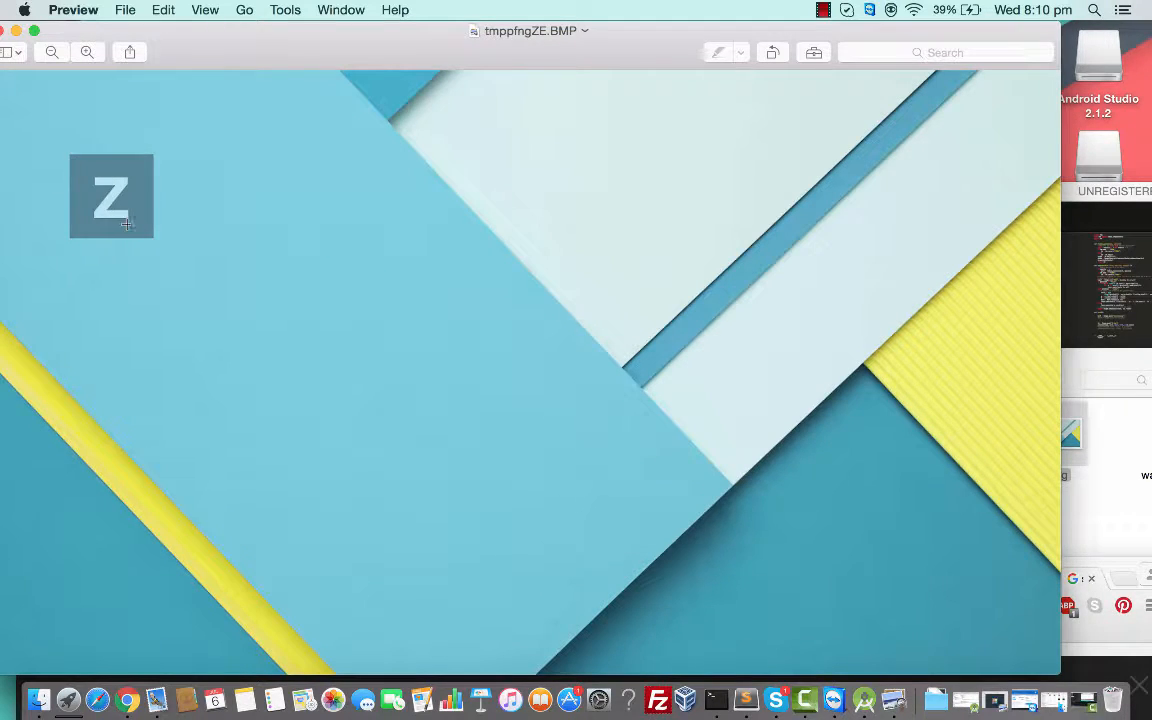
{"action": "mouse_move", "coordinate": [116, 218]}
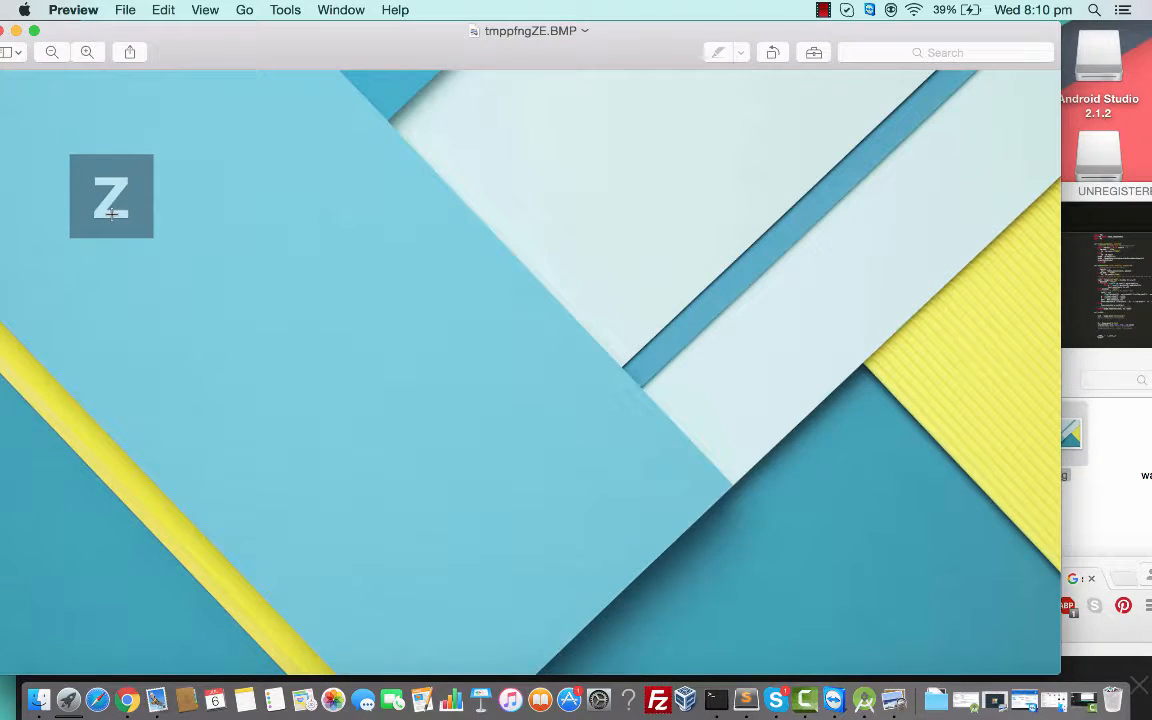
{"action": "mouse_move", "coordinate": [266, 64]}
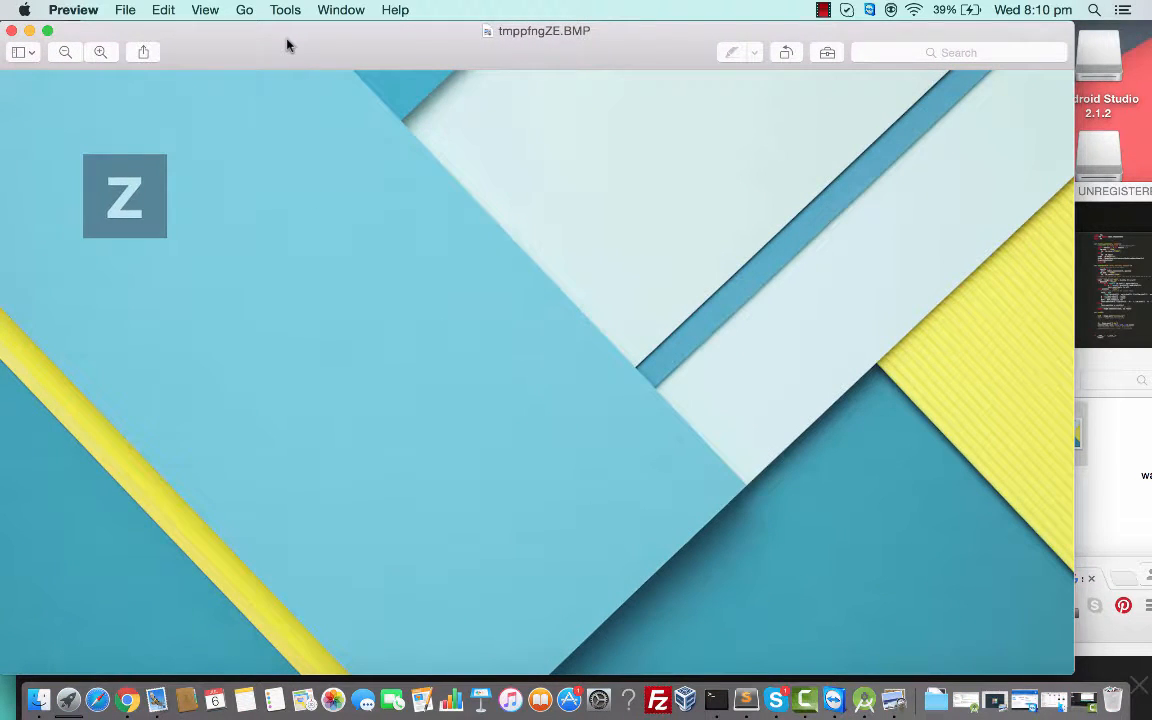
{"action": "mouse_move", "coordinate": [1090, 216]}
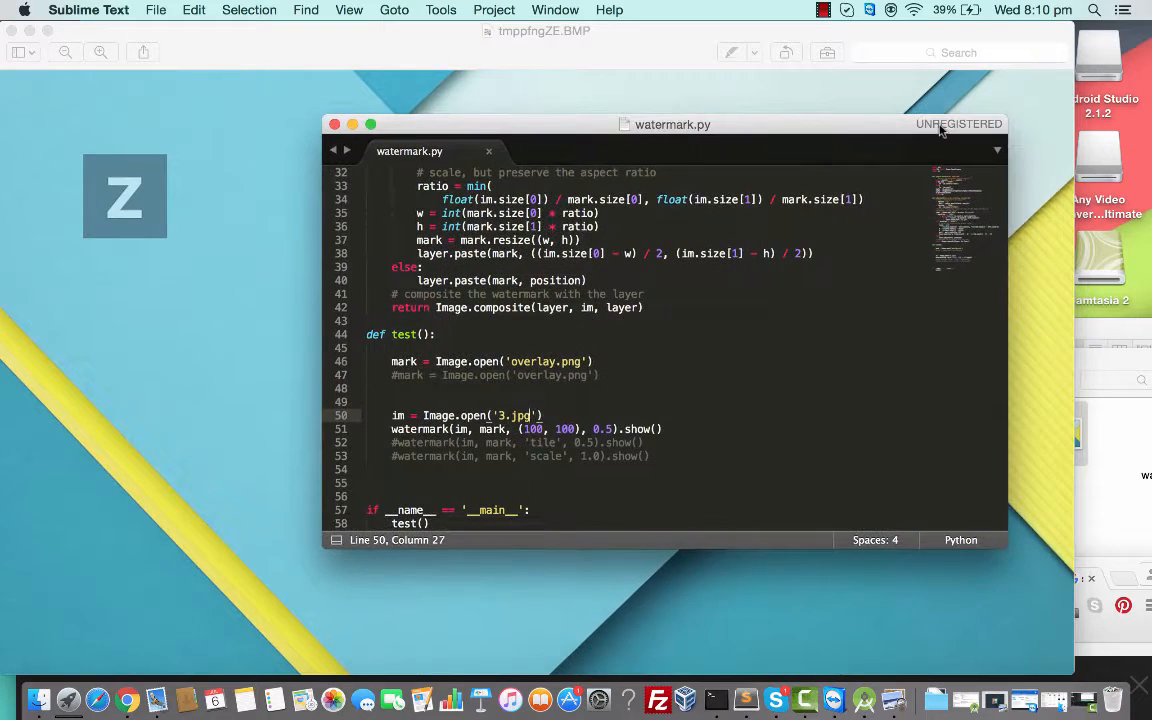
{"action": "mouse_move", "coordinate": [278, 268]}
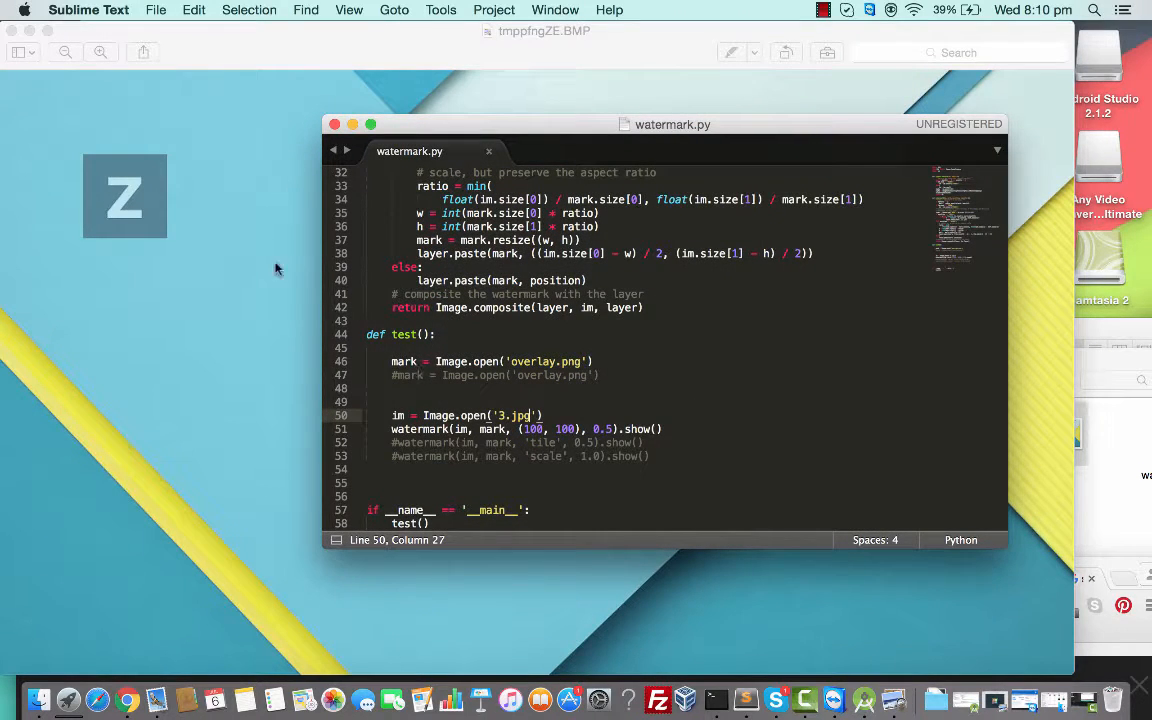